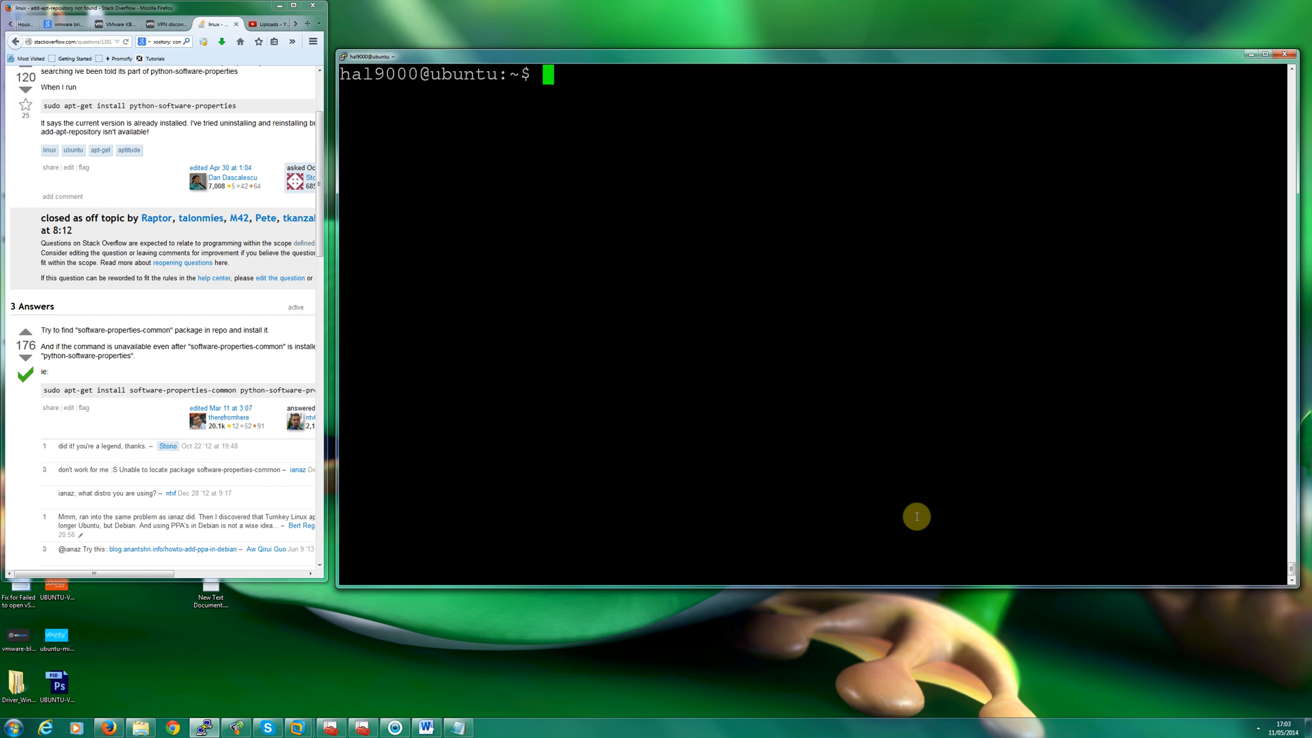
# Step: Run 'sudo apt-get install software-properties-common python-software-properties' to install both packages
pyautogui.write('sud')
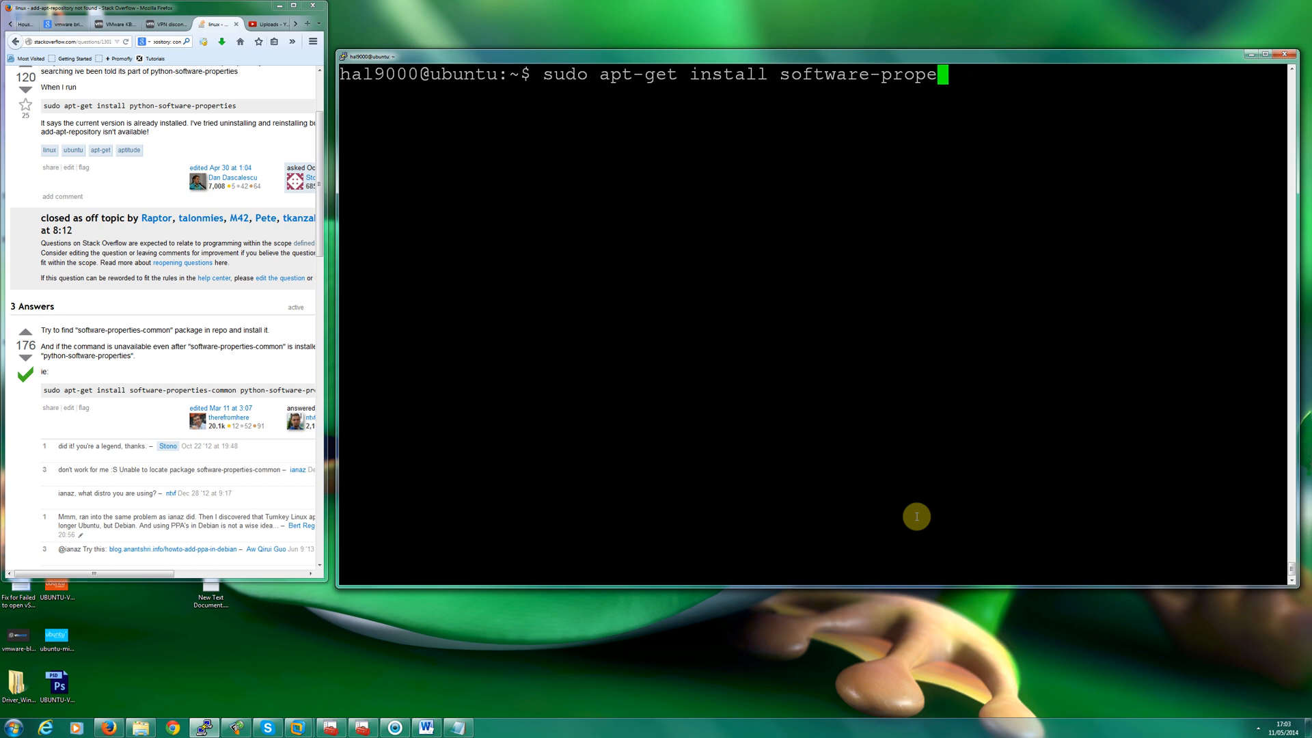
pyautogui.press('BackSpace')
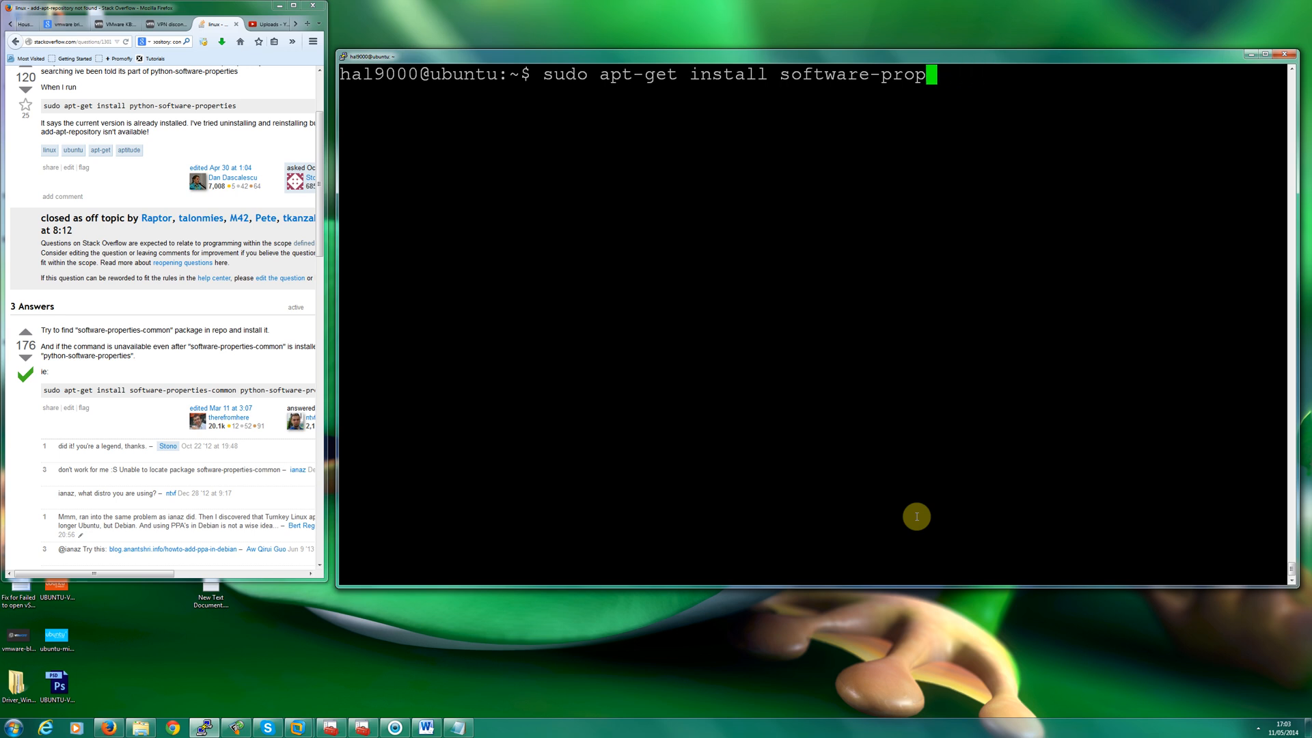
pyautogui.write('erties-')
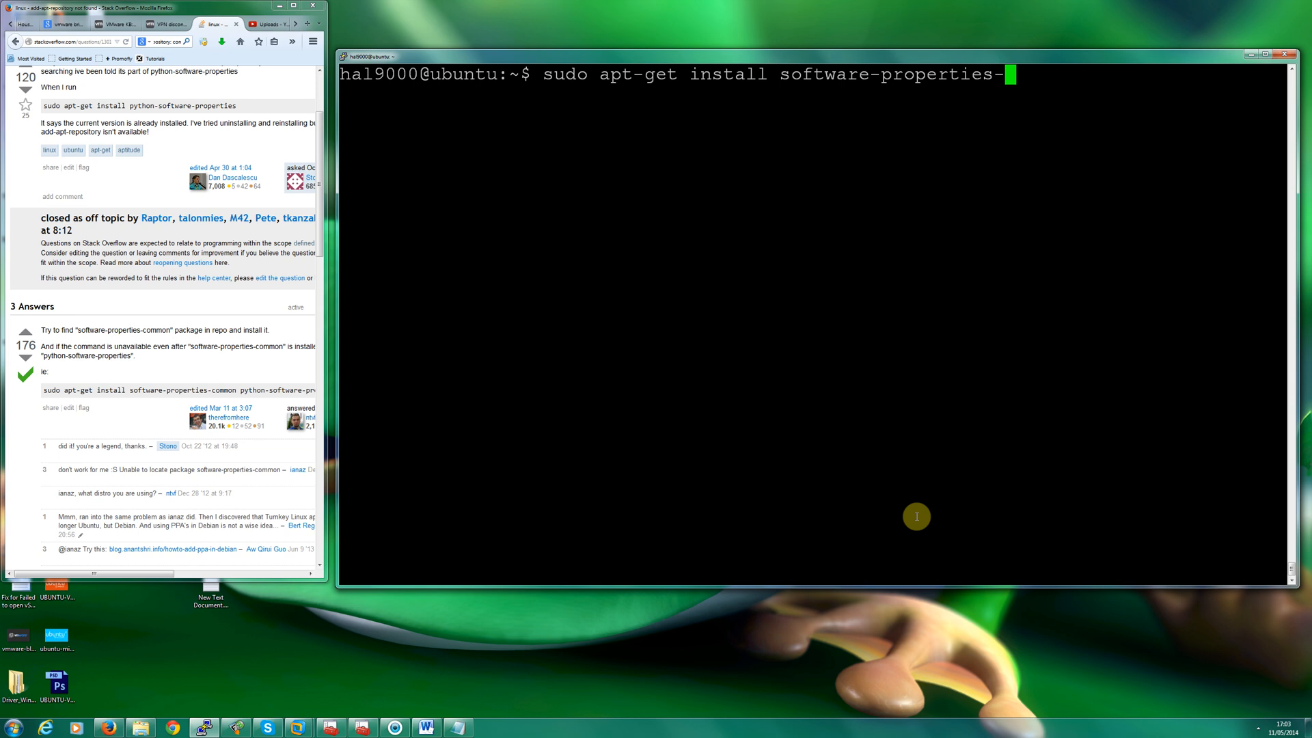
pyautogui.write('common')
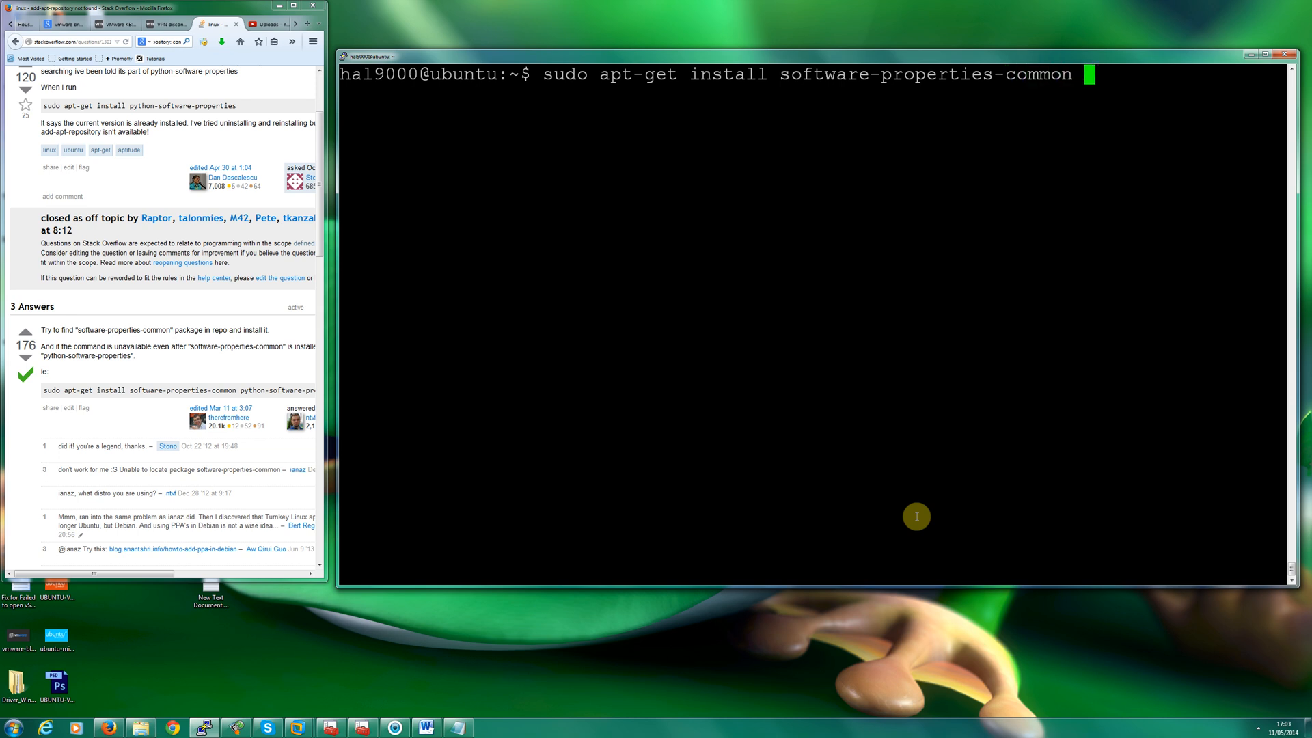
pyautogui.write('py')
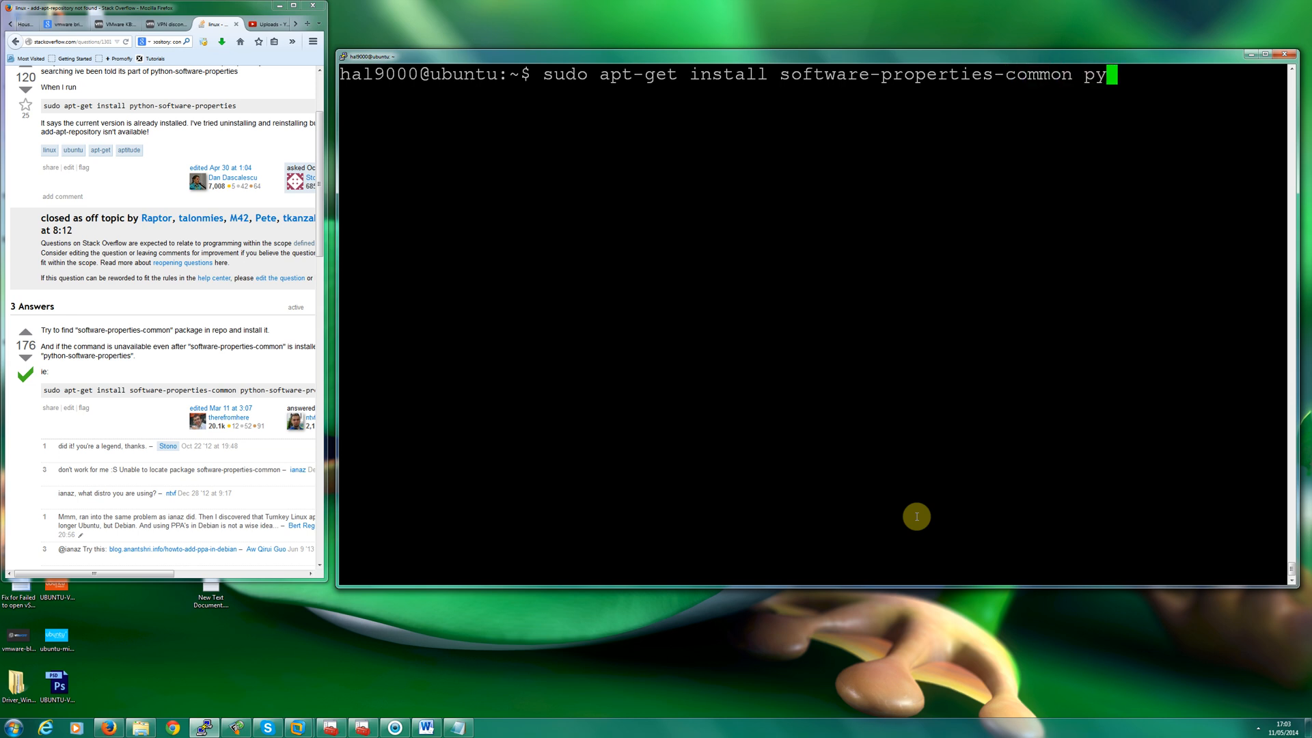
pyautogui.write('thon-so')
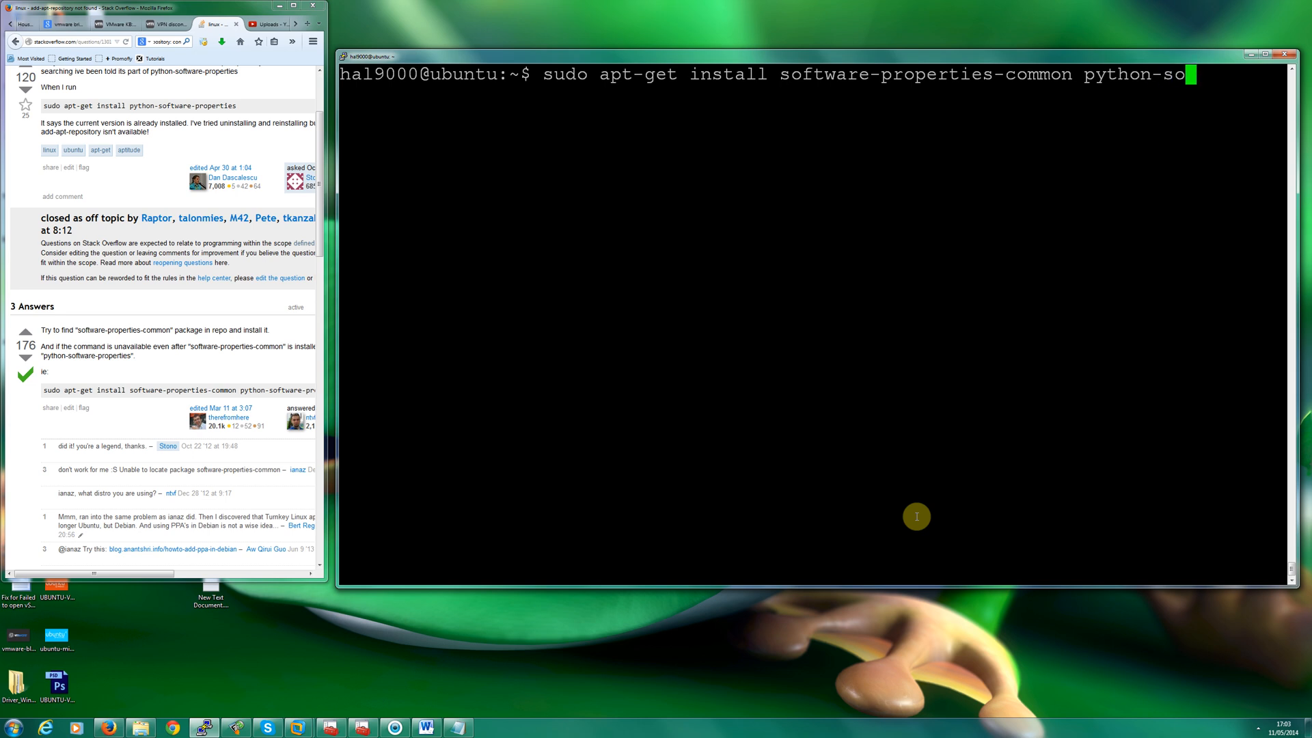
pyautogui.write('ftware-')
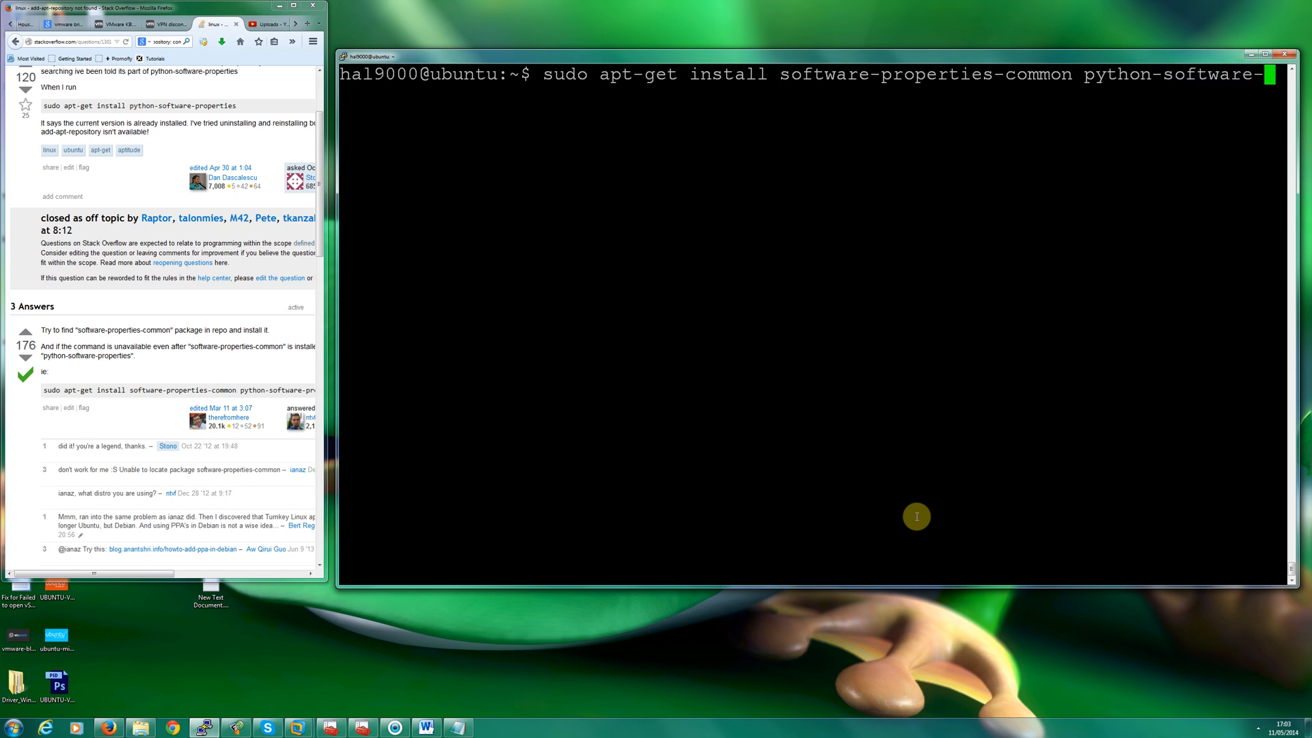
pyautogui.write('operties')
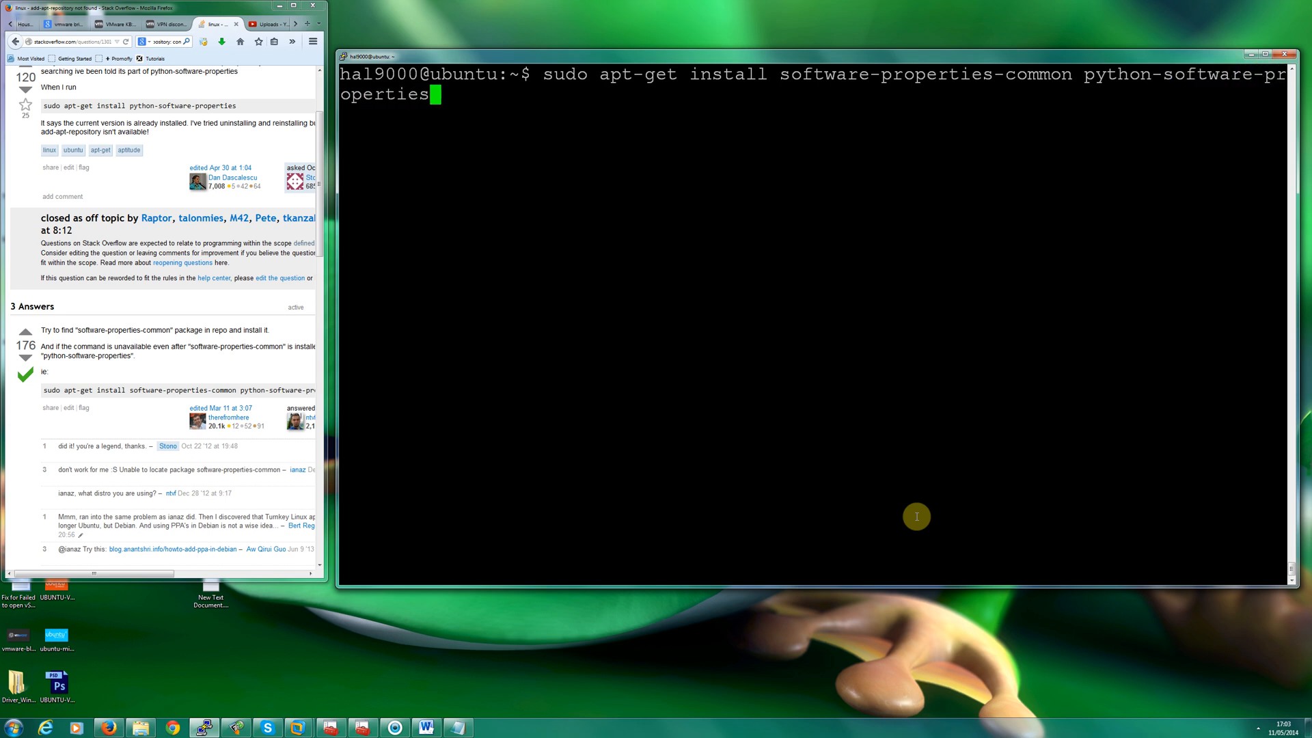
pyautogui.press('Return')
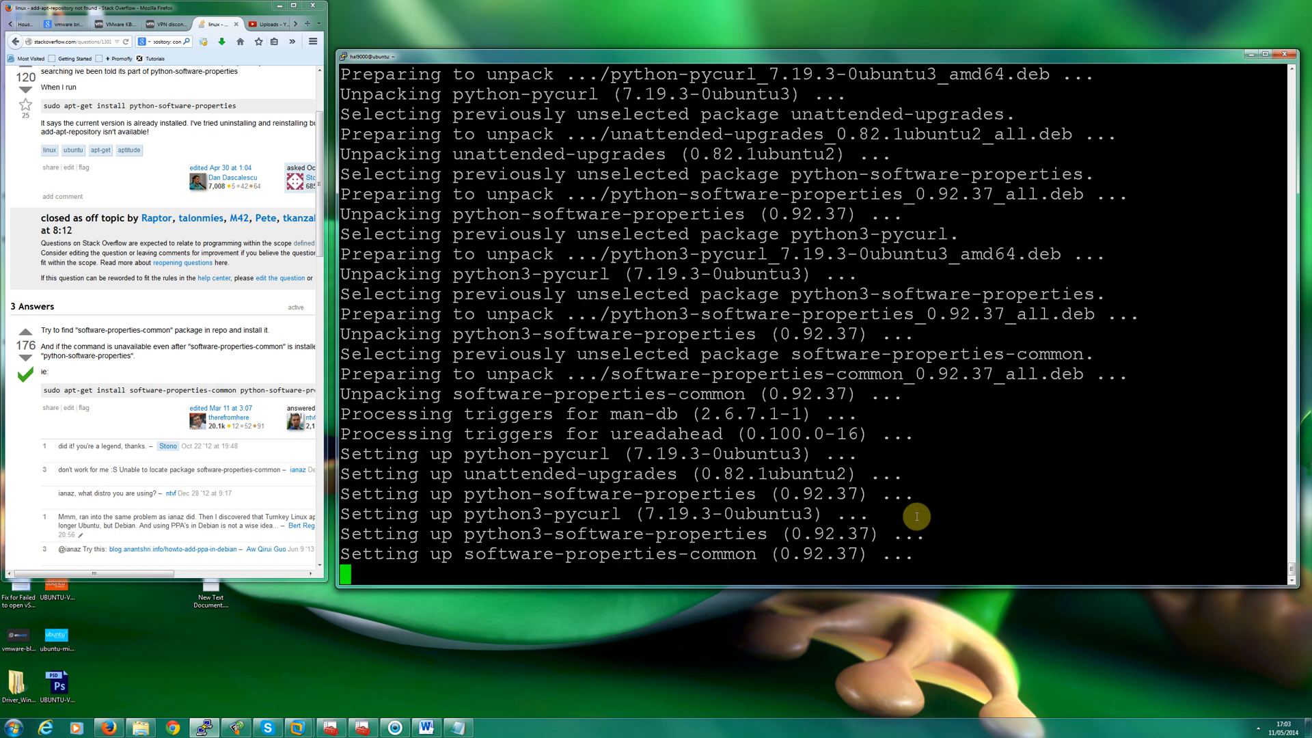
# Step: Run 'sudo add-apt-repository' with no argument, getting the 'need a repository' error
pyautogui.write('sudo add-apt-repository')
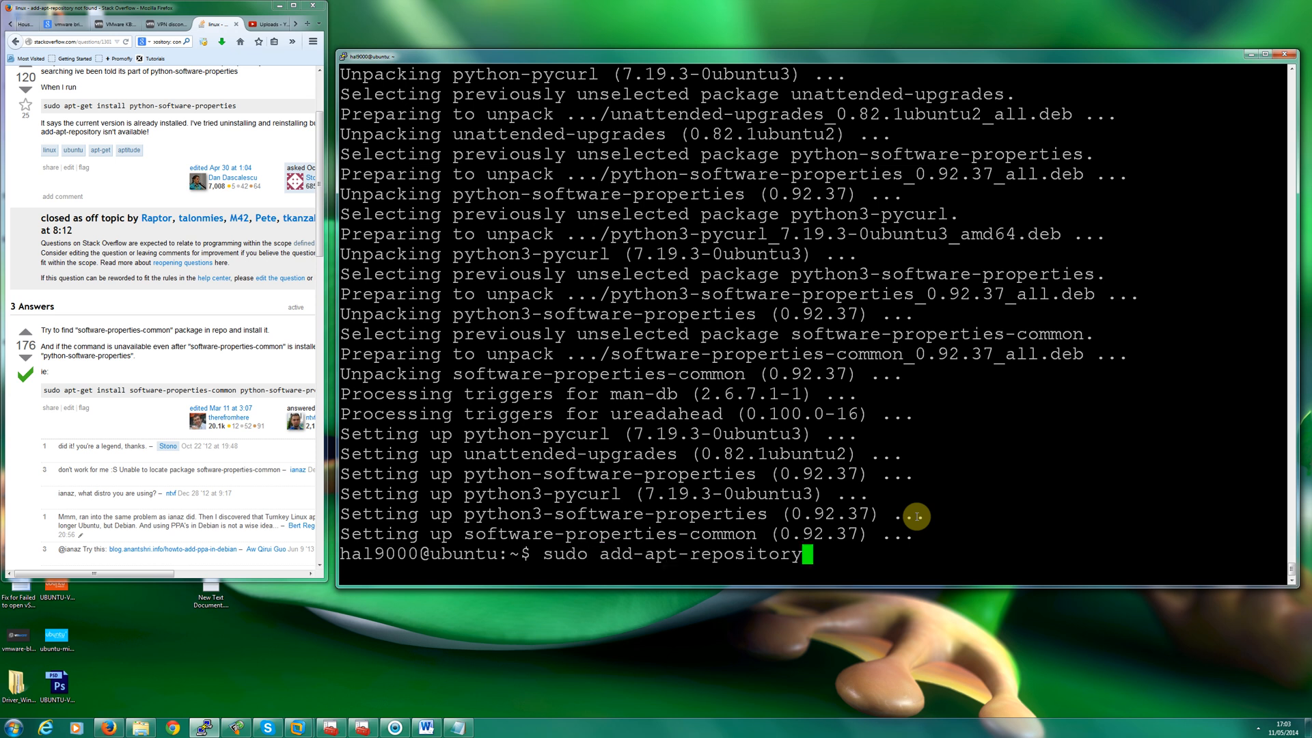
pyautogui.press('Return')
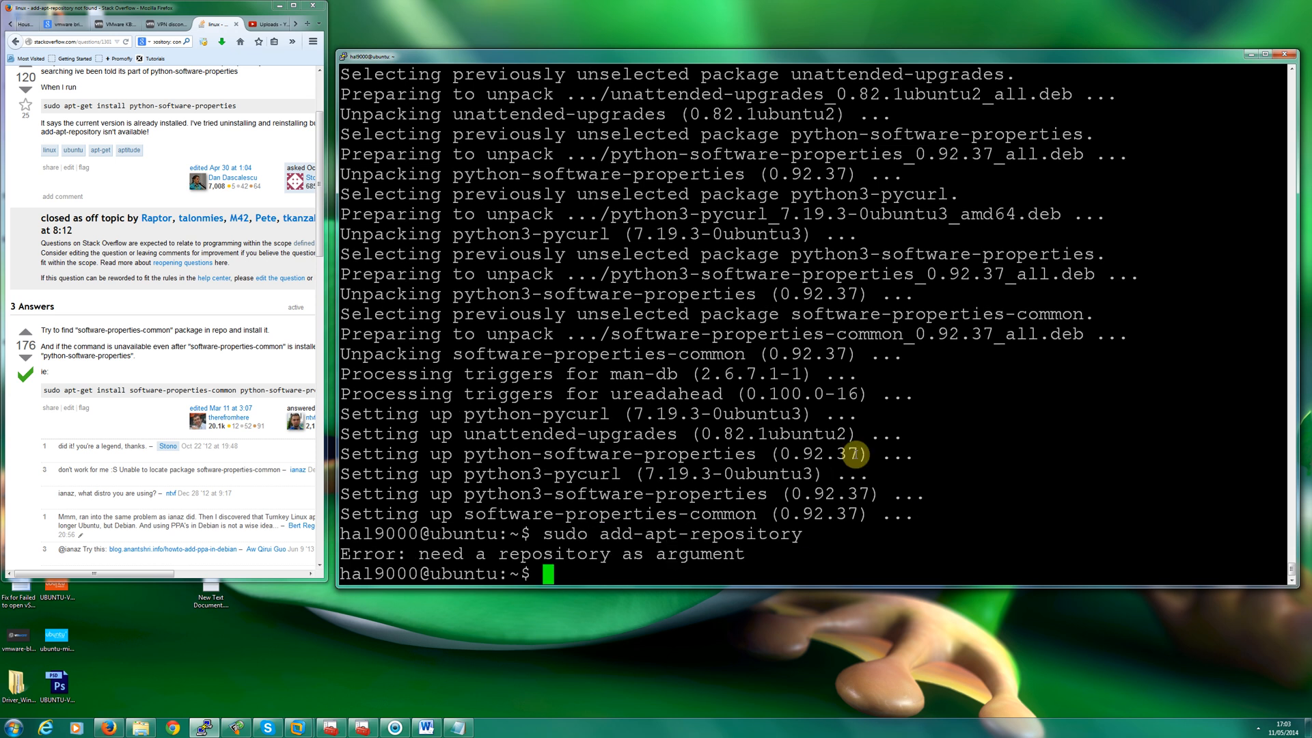
pyautogui.moveTo(599, 578)
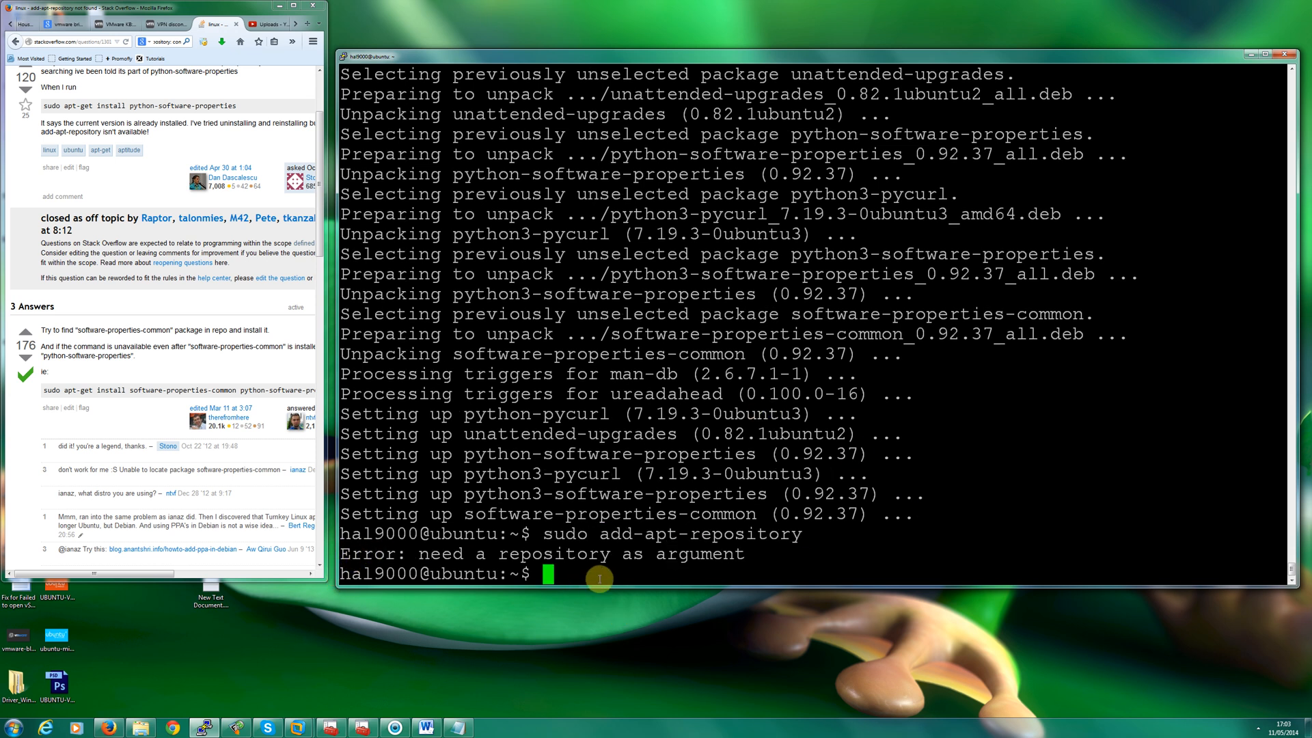
pyautogui.moveTo(584, 610)
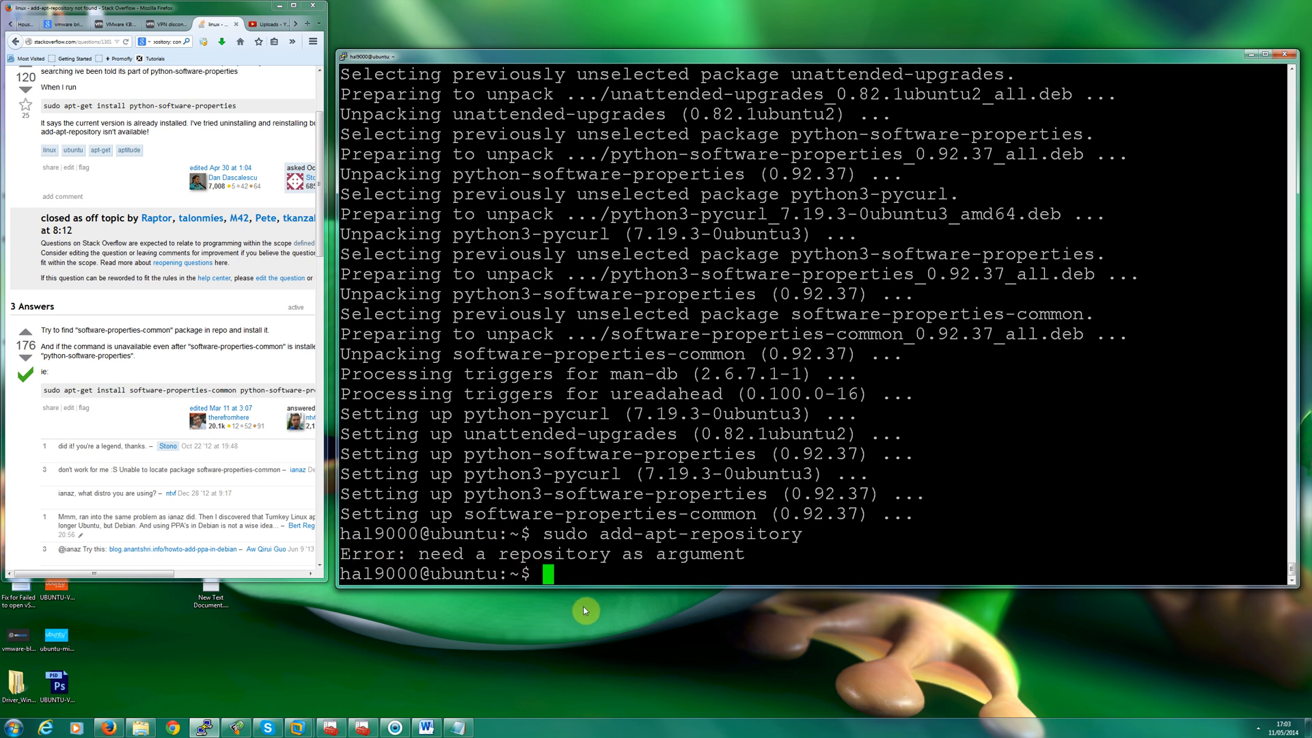